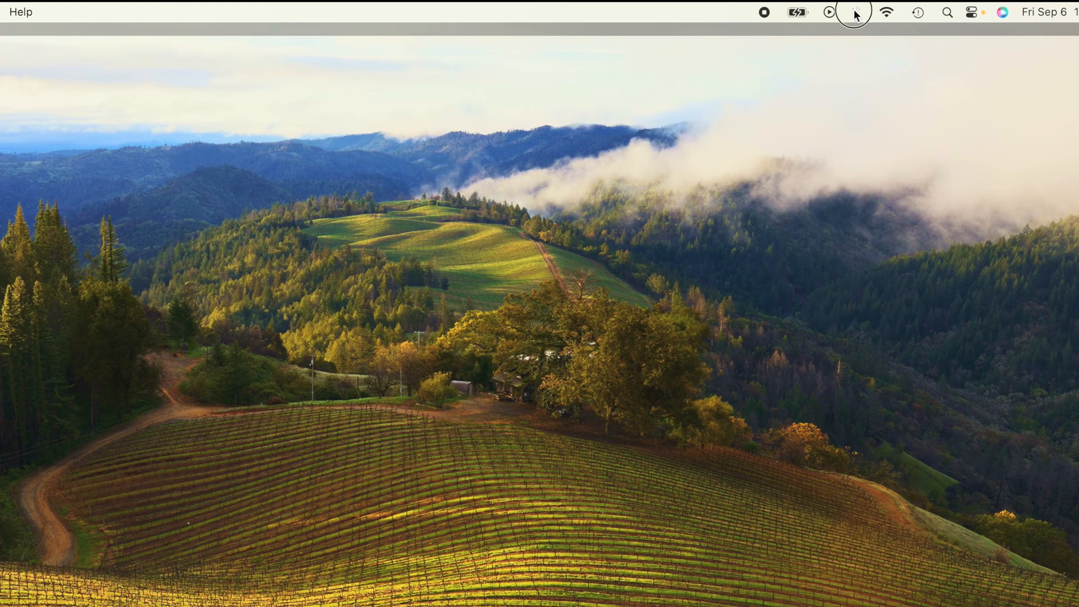
# Reach the Bluetooth settings page from the menu bar Bluetooth icon.
pyautogui.click(854, 12)
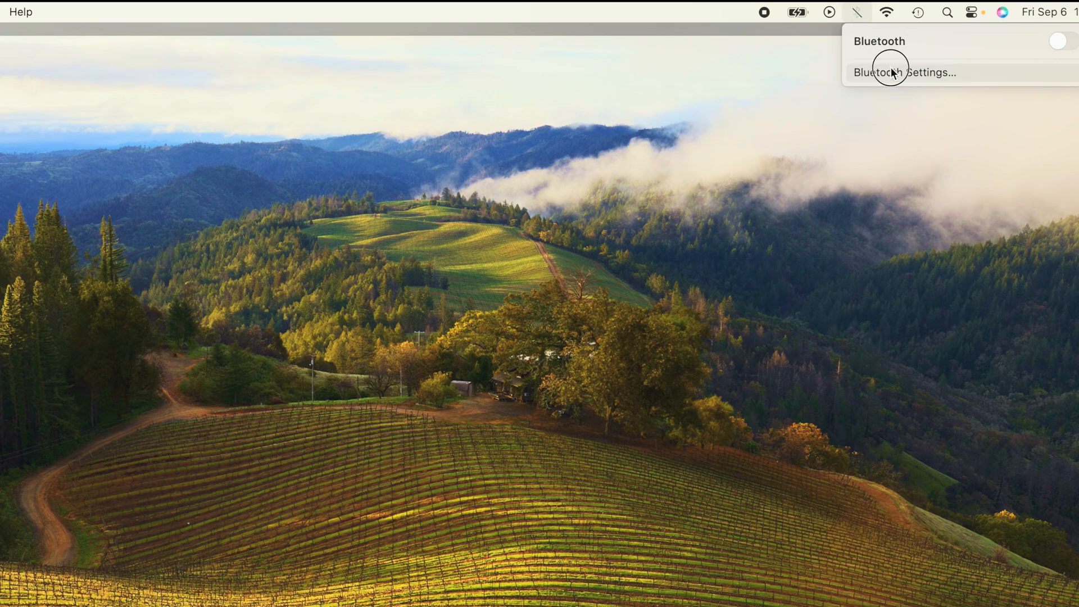
pyautogui.click(903, 72)
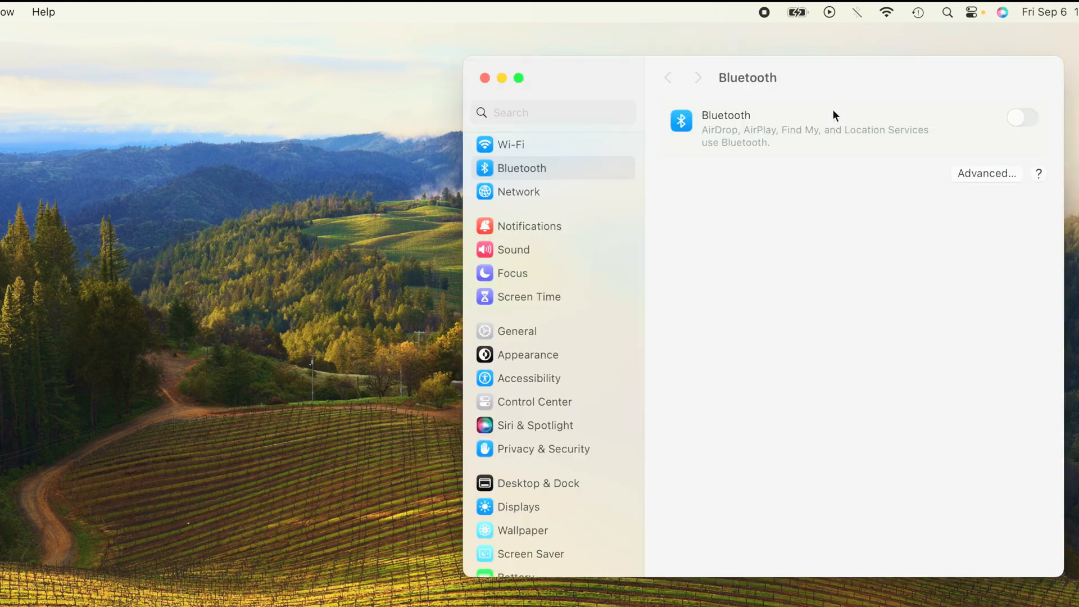
pyautogui.moveTo(851, 180)
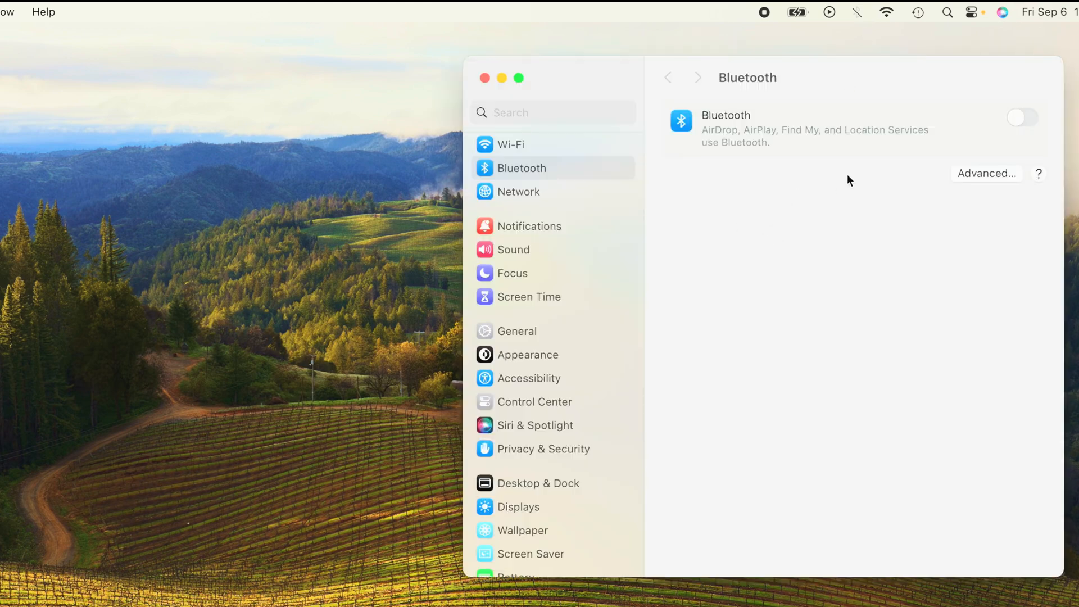
pyautogui.moveTo(748, 198)
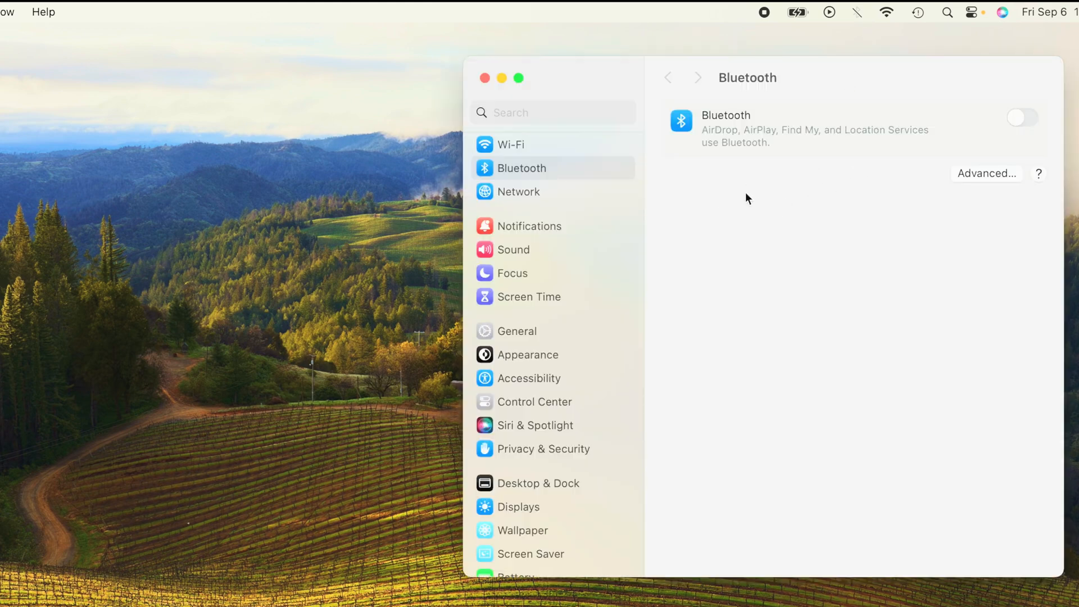
pyautogui.moveTo(498, 103)
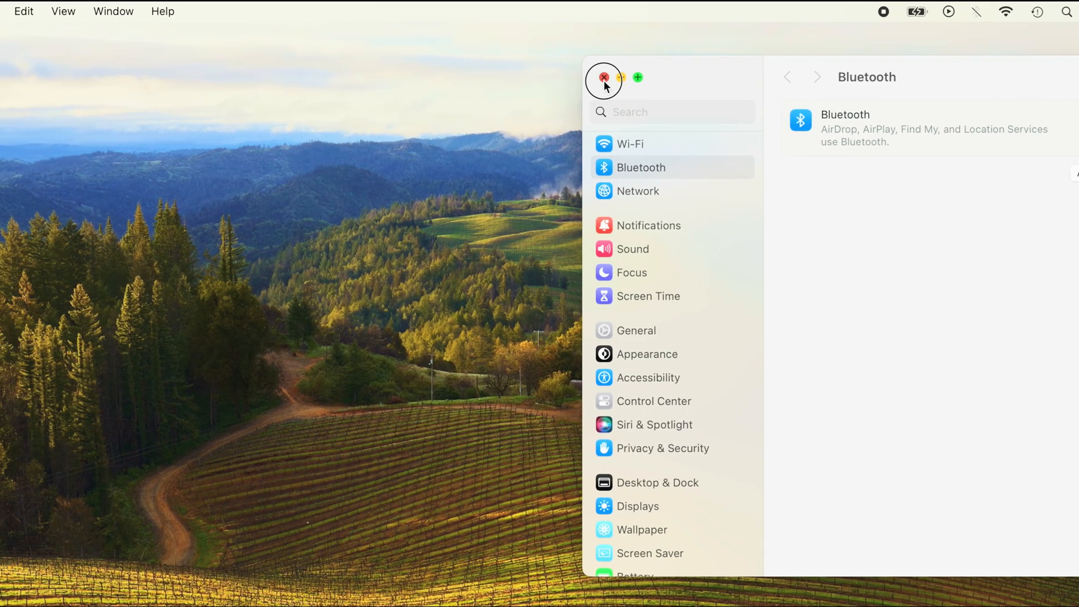
# Close the window and reopen System Settings from the Apple menu.
pyautogui.click(604, 77)
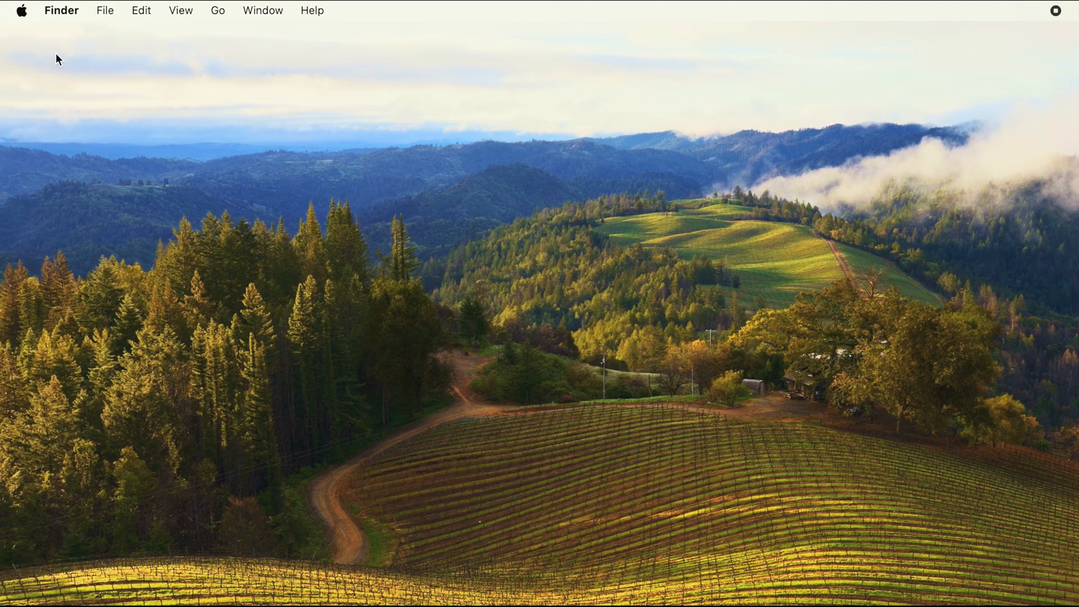
pyautogui.click(22, 10)
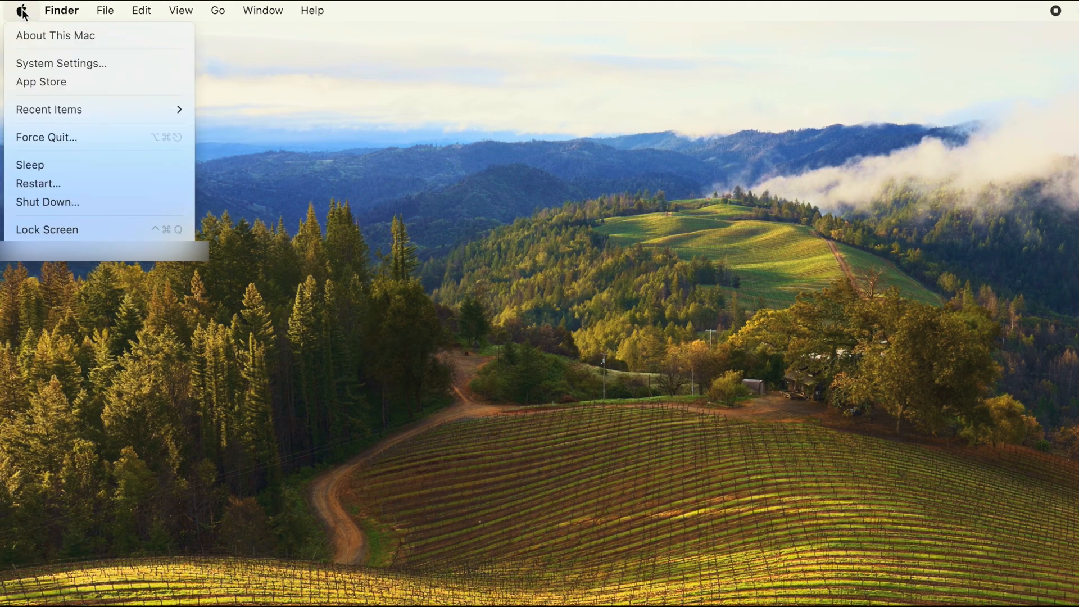
pyautogui.moveTo(61, 63)
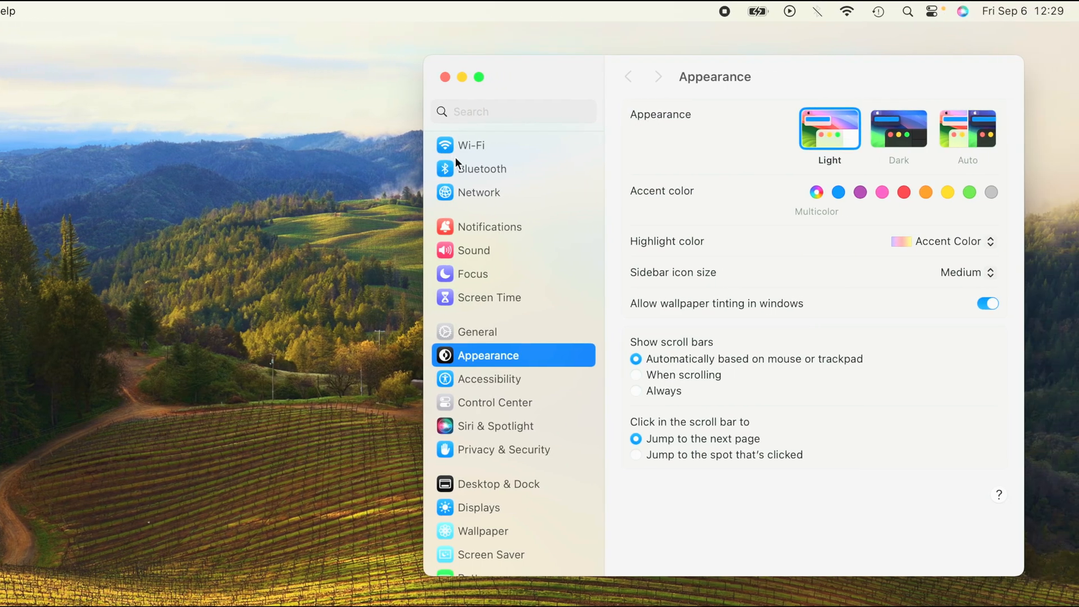
pyautogui.click(489, 169)
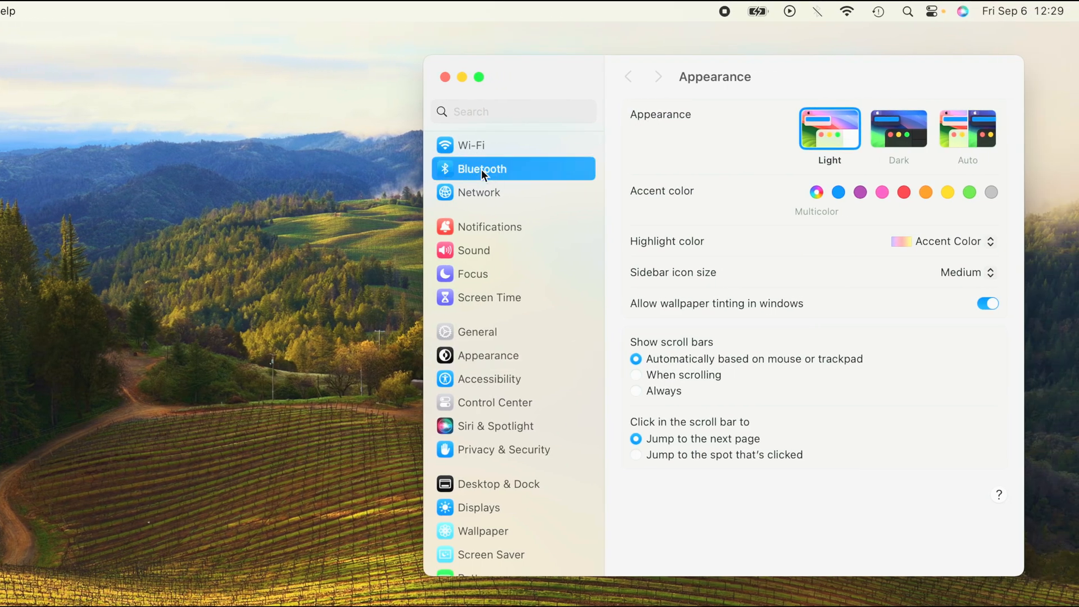
# Switch Bluetooth on and connect the JBL Go 4 speaker under Nearby Devices.
pyautogui.click(482, 168)
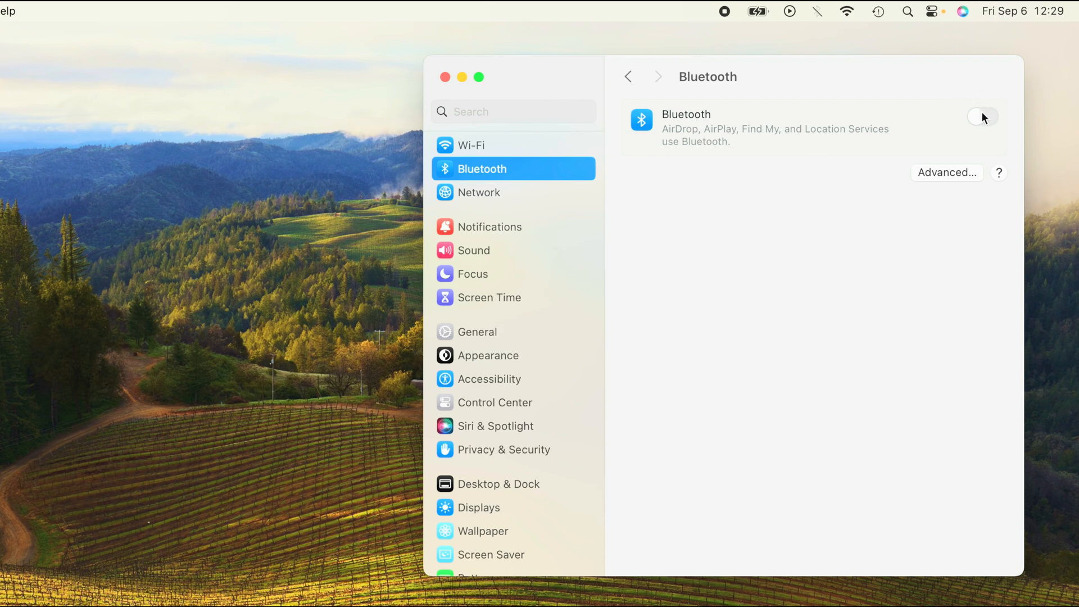
pyautogui.click(982, 116)
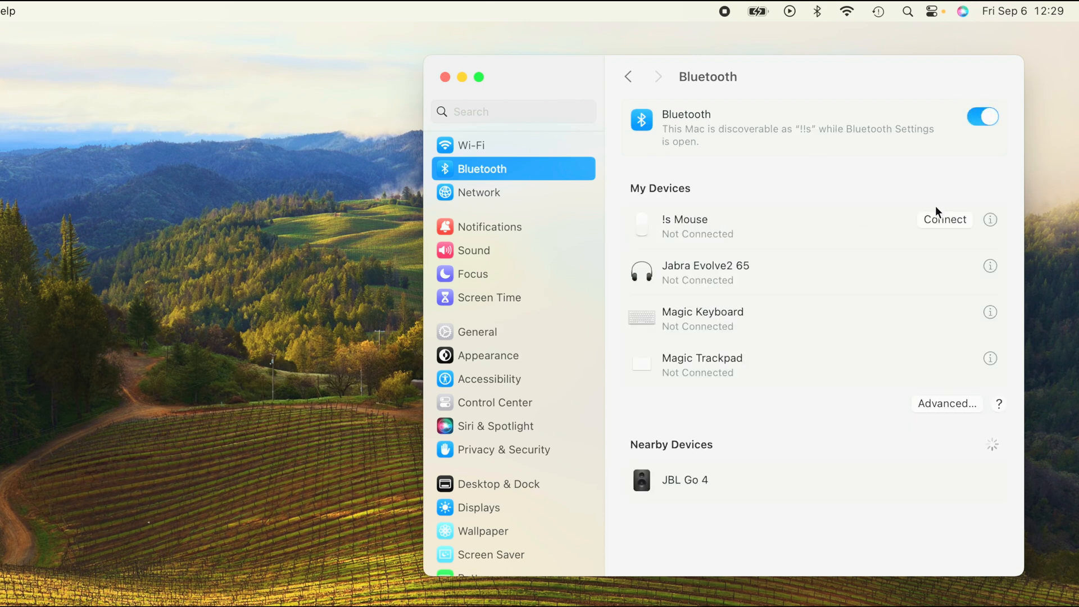
pyautogui.moveTo(666, 511)
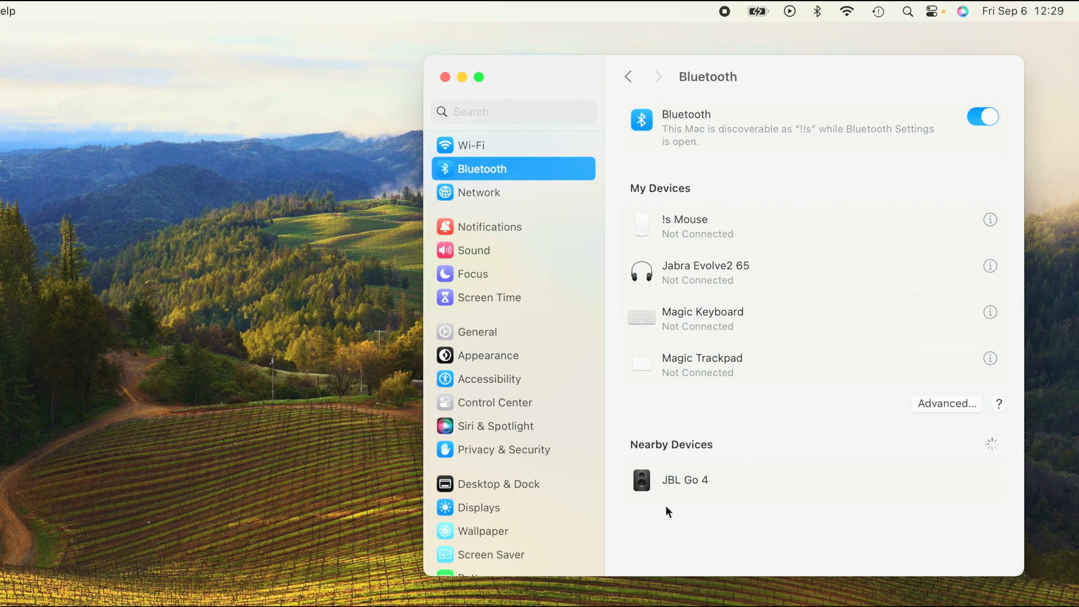
pyautogui.moveTo(971, 480)
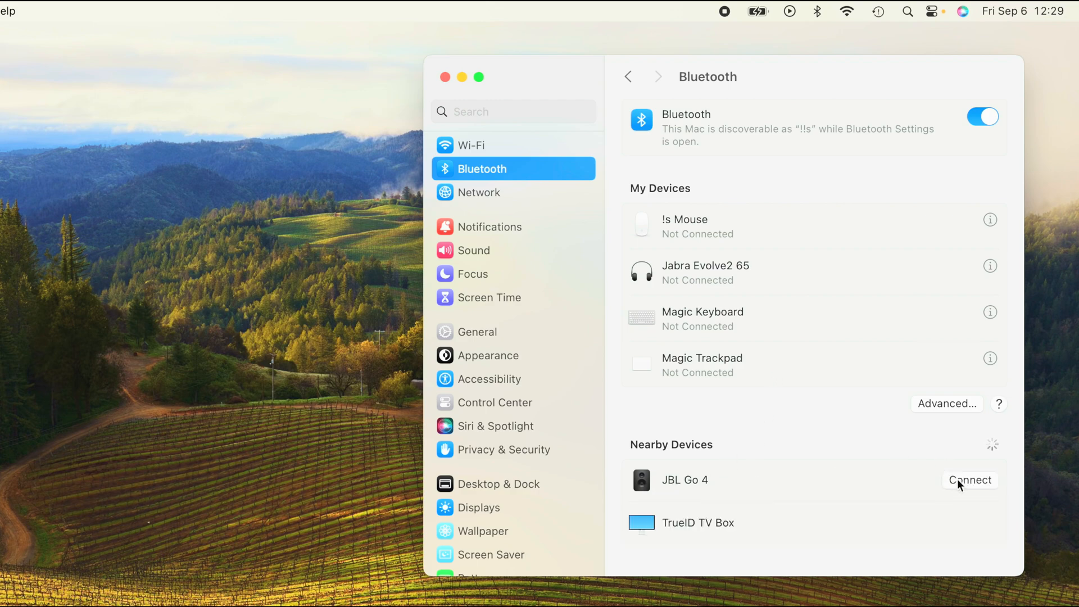
pyautogui.click(970, 480)
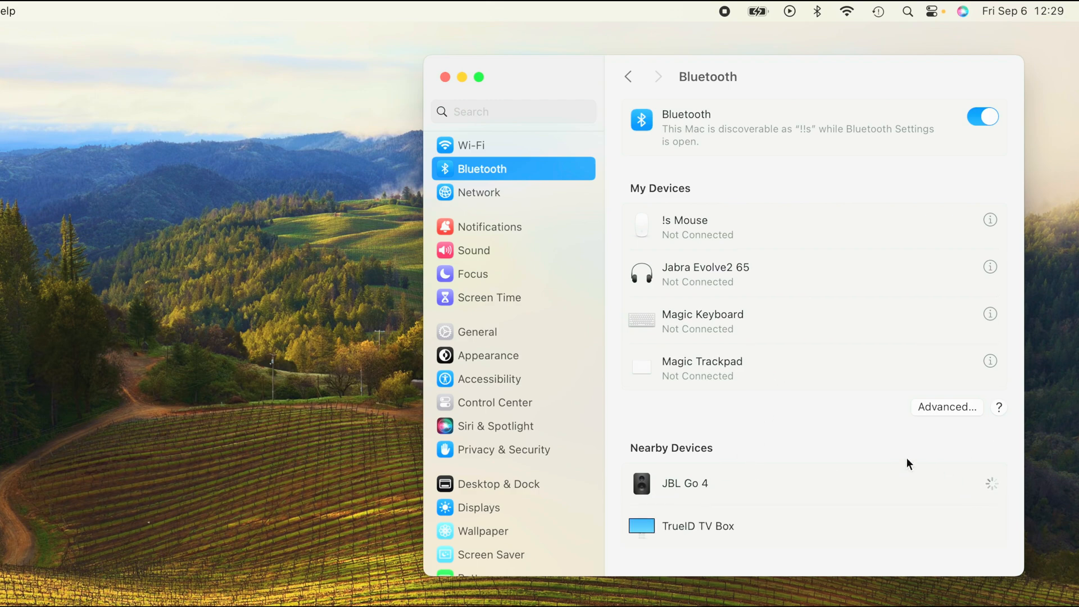
pyautogui.click(685, 482)
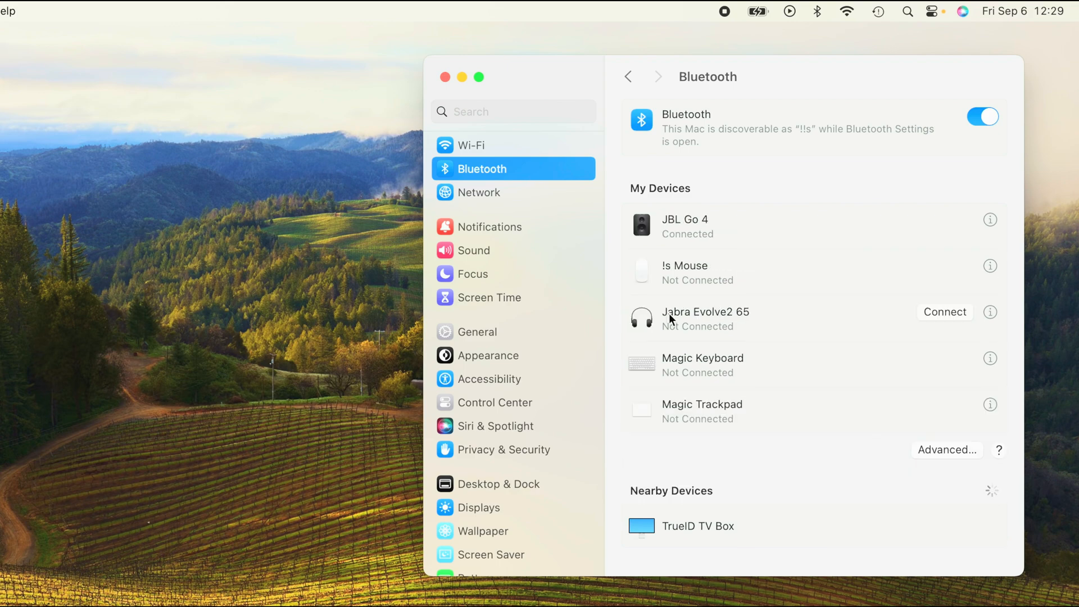
pyautogui.moveTo(640, 227)
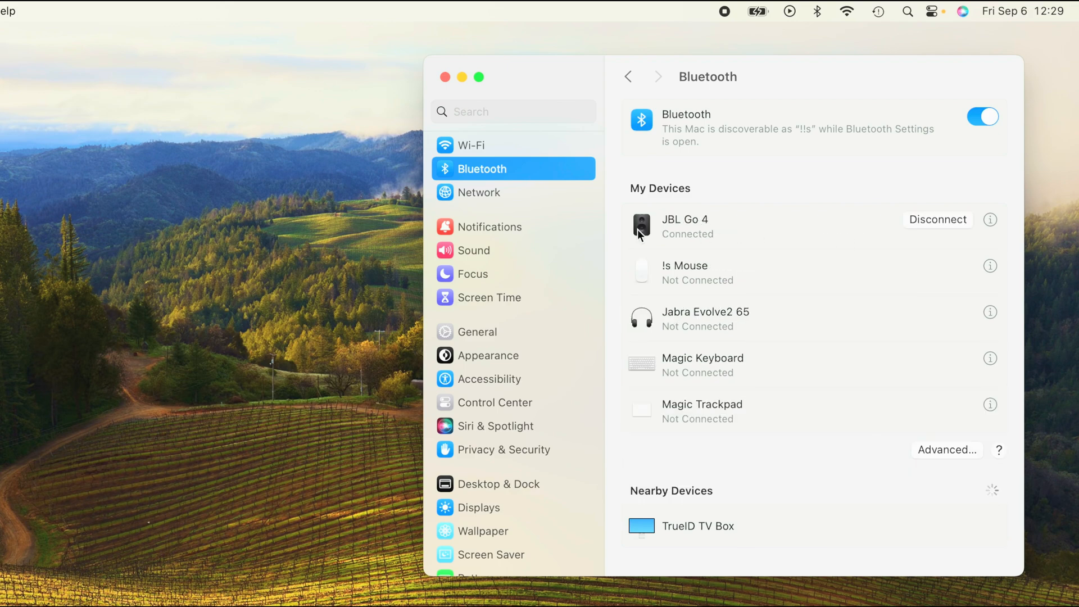
pyautogui.moveTo(698, 225)
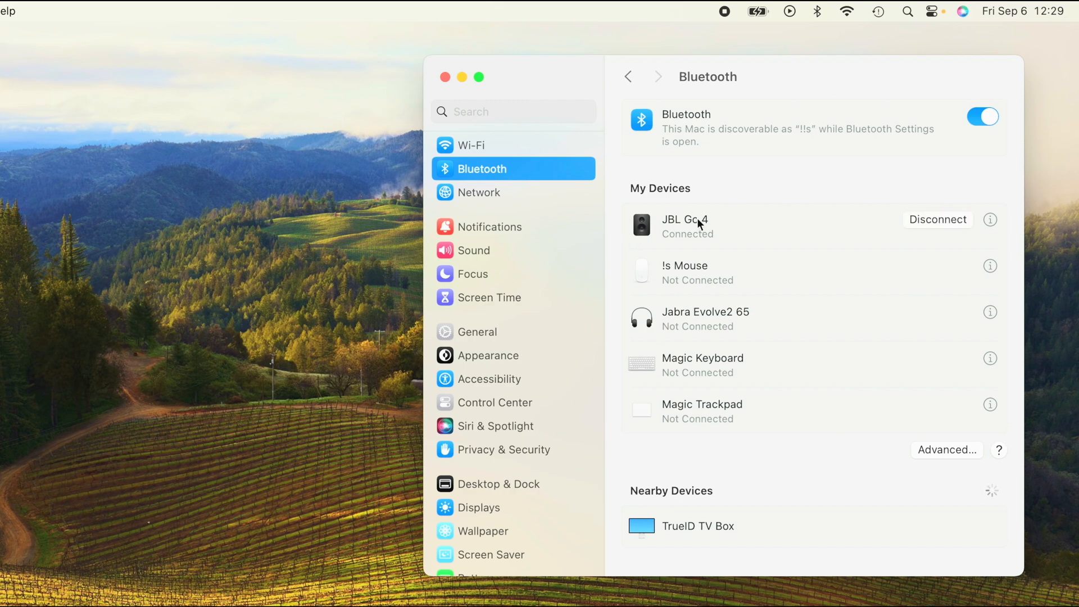
pyautogui.moveTo(623, 233)
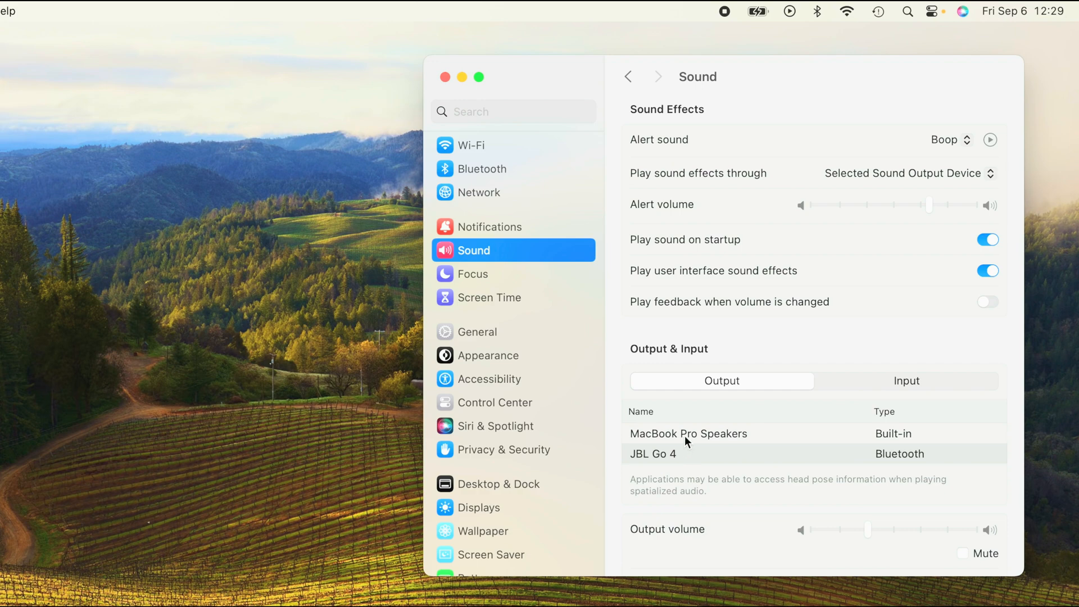
# Select JBL Go 4 as the sound output device, checking the Input list in passing.
pyautogui.click(652, 453)
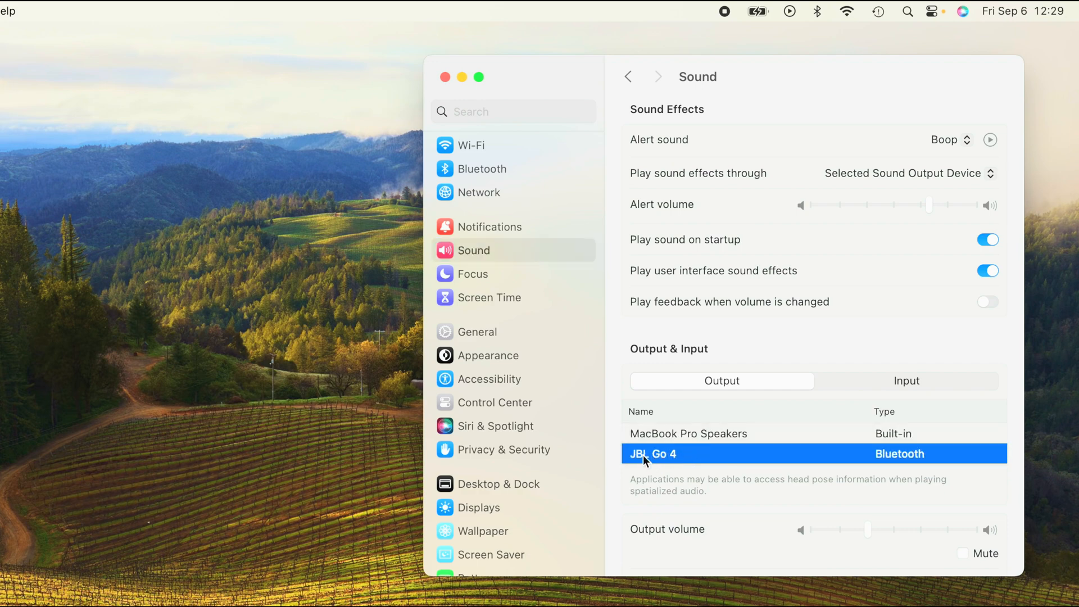
pyautogui.moveTo(866, 389)
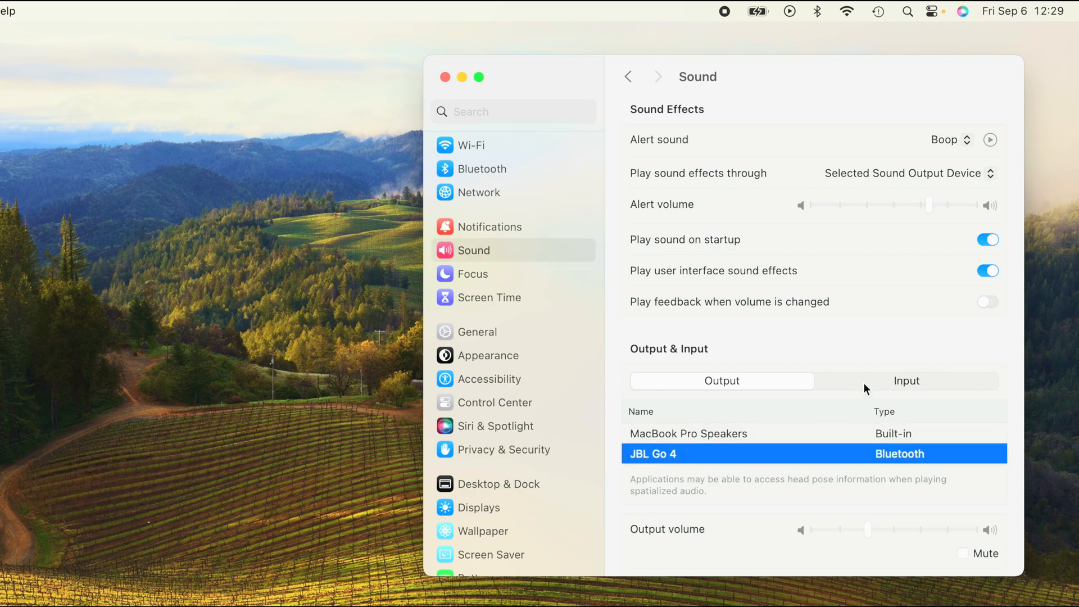
pyautogui.click(906, 381)
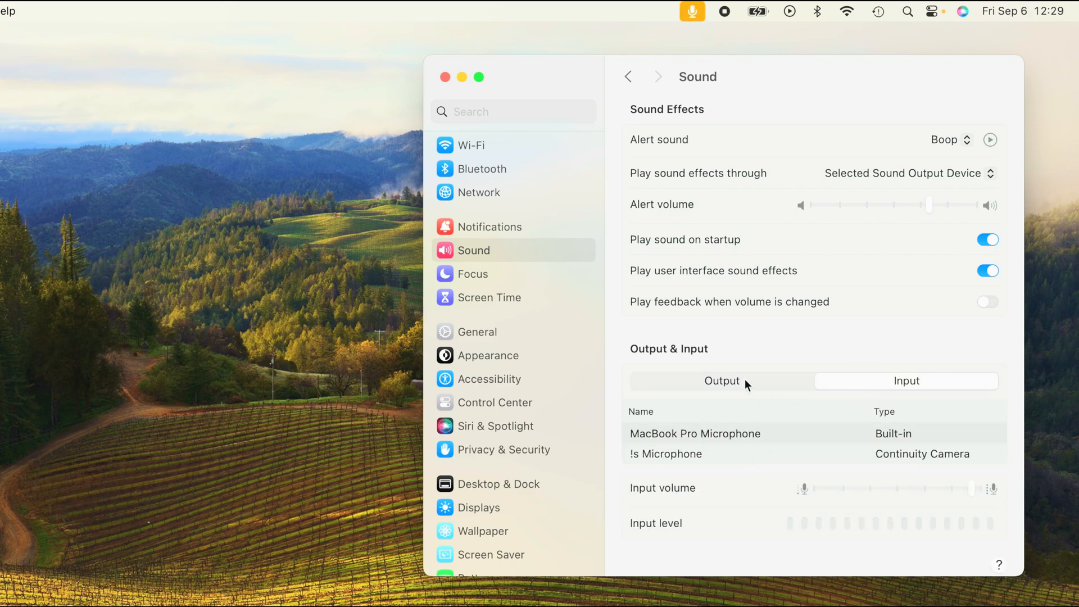
pyautogui.moveTo(732, 384)
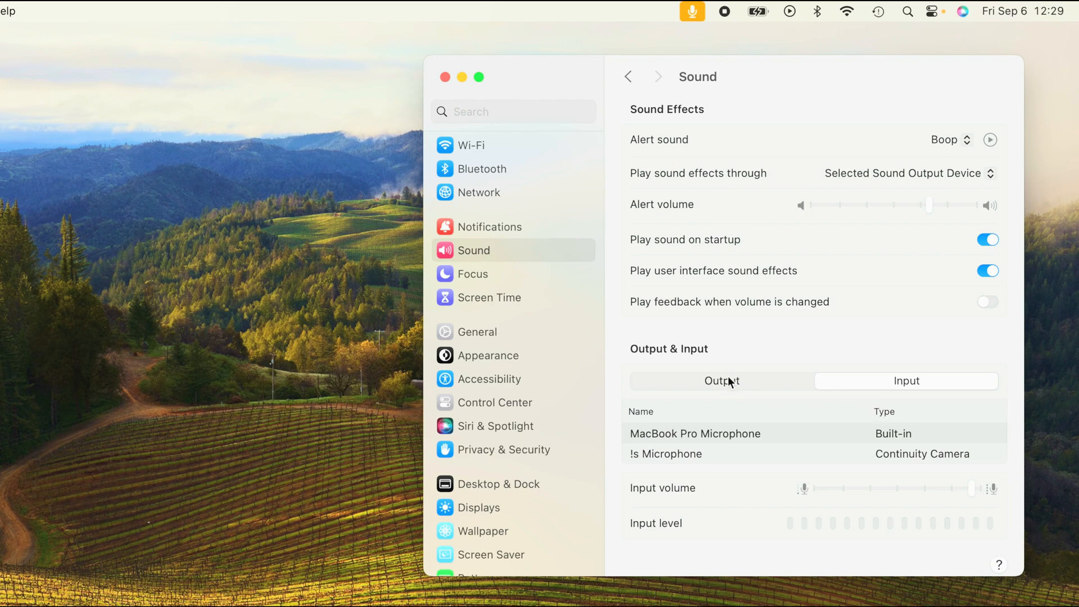
pyautogui.click(721, 381)
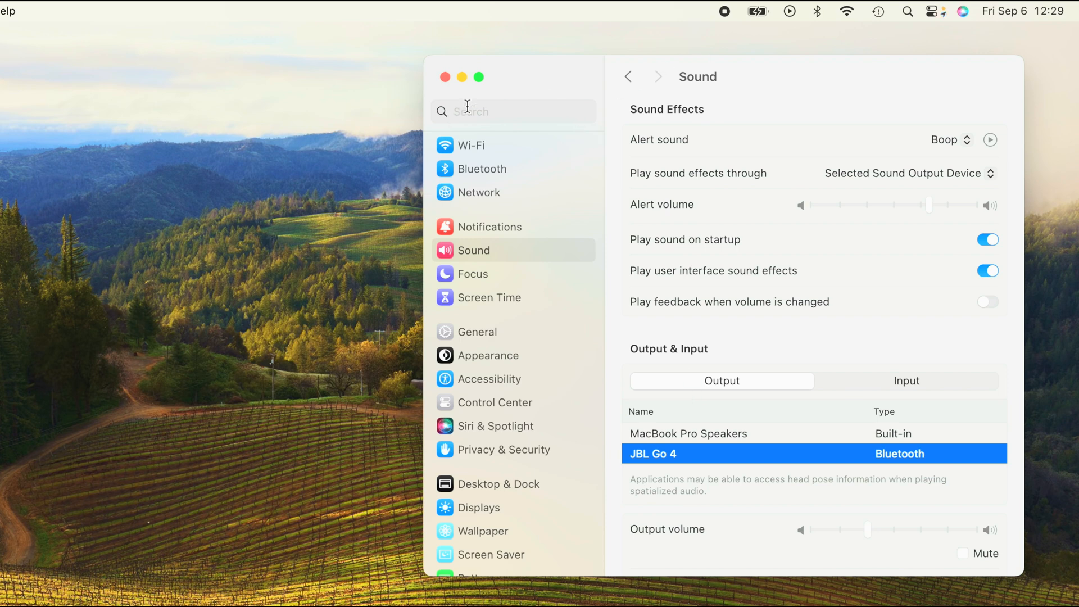
pyautogui.moveTo(445, 77)
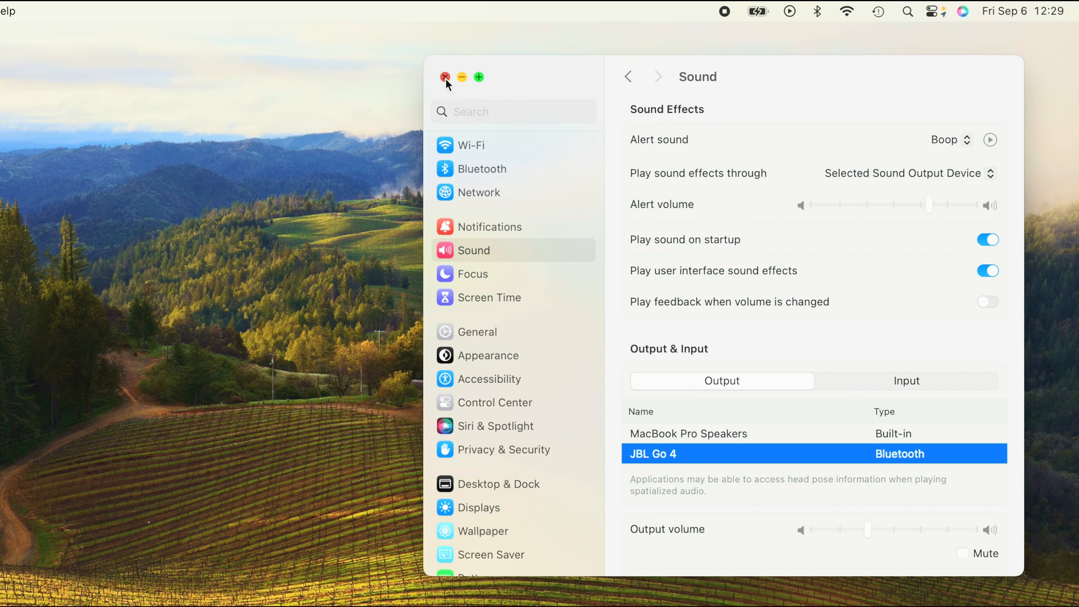